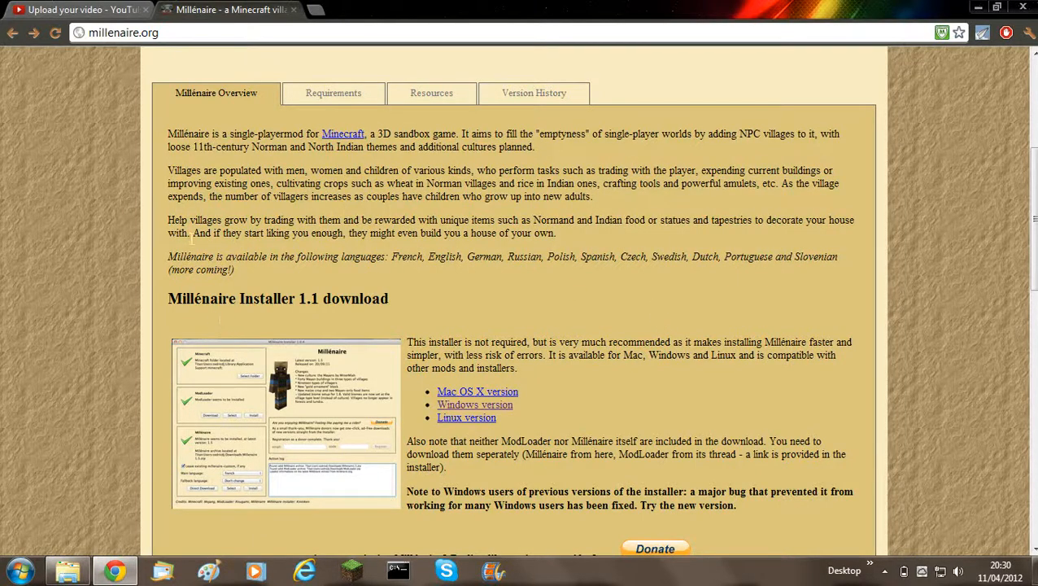
{"action": "mouse_move", "coordinate": [192, 315]}
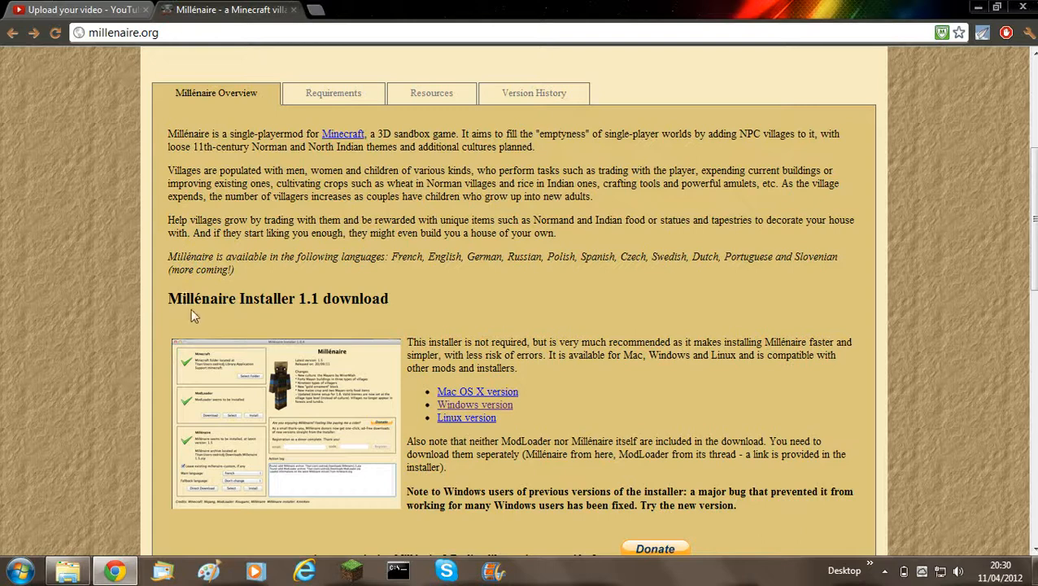
{"action": "mouse_move", "coordinate": [329, 276]}
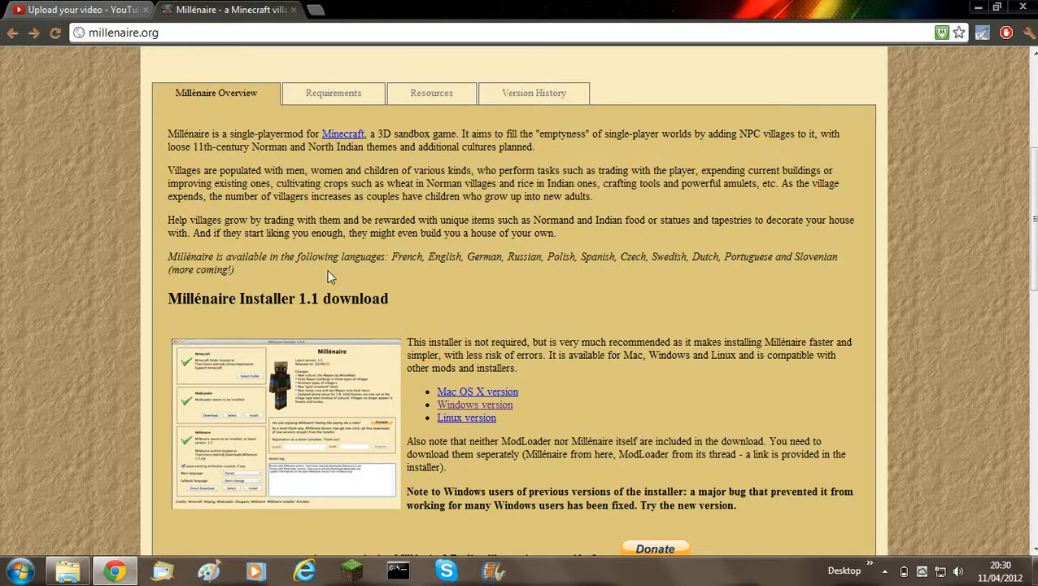
{"action": "mouse_move", "coordinate": [479, 390]}
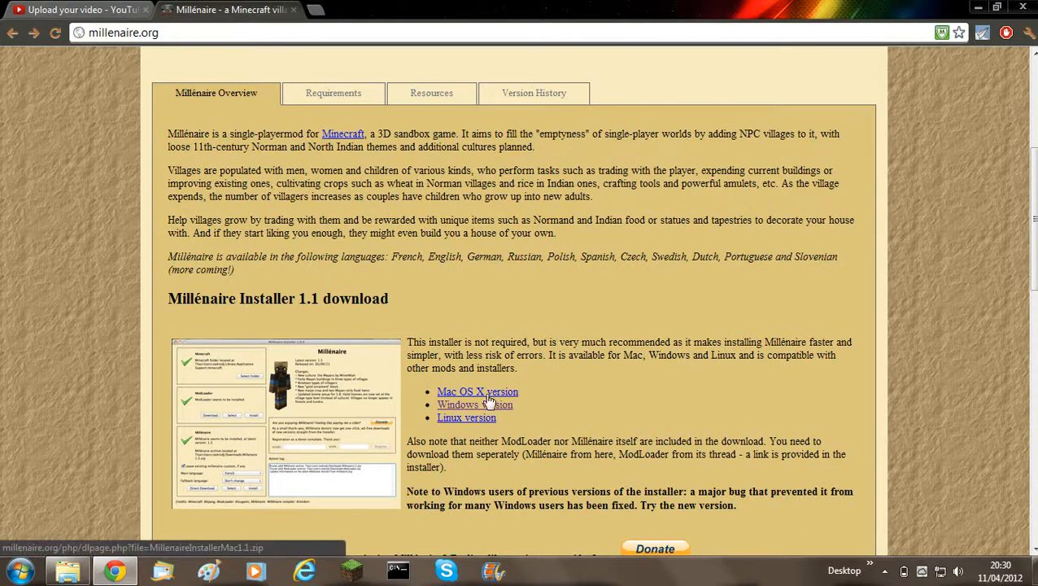
{"action": "mouse_move", "coordinate": [475, 404]}
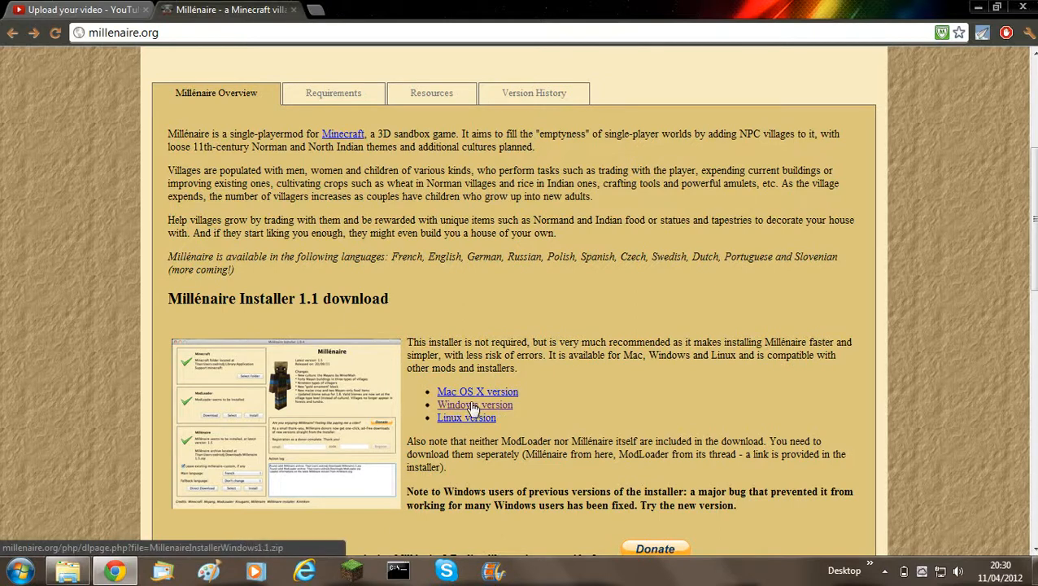
- Request the Windows version of the Millénaire Installer 1.1 download from millenaire.org
{"action": "left_click", "coordinate": [475, 404]}
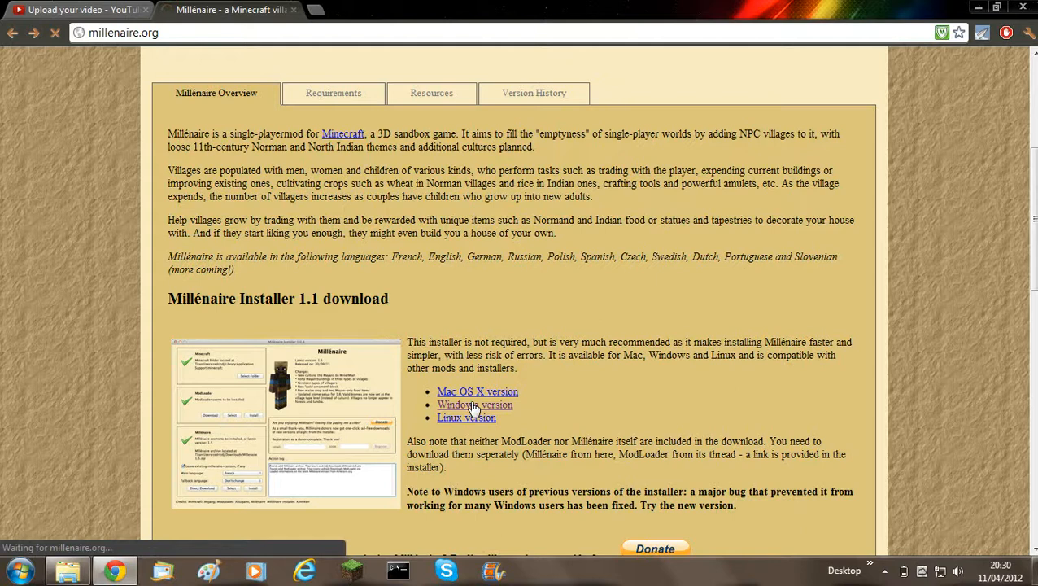
- Reload the failed download page and download the Millénaire Installer Windows zip
{"action": "left_click", "coordinate": [476, 404]}
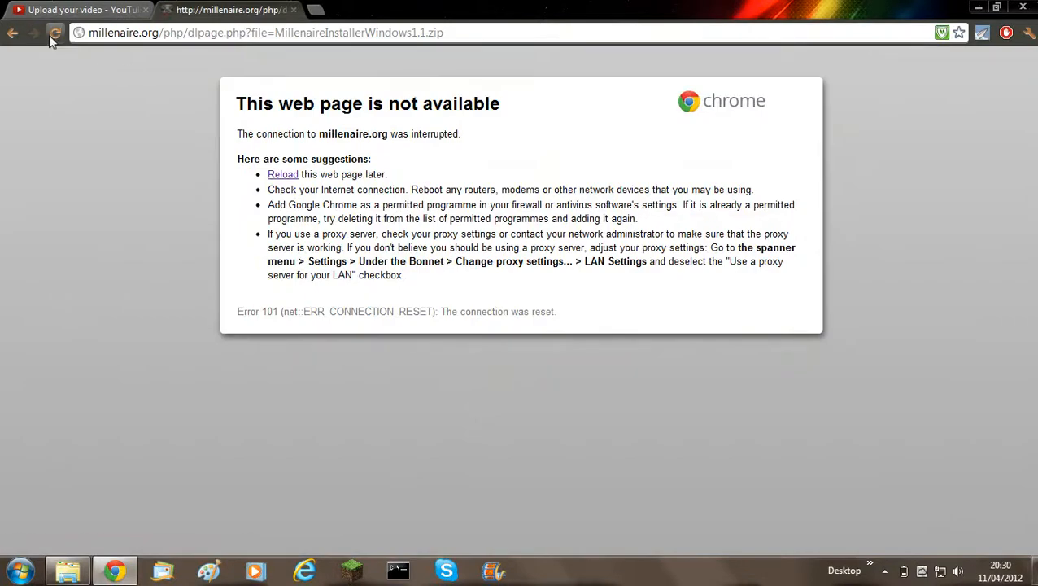
{"action": "left_click", "coordinate": [55, 32]}
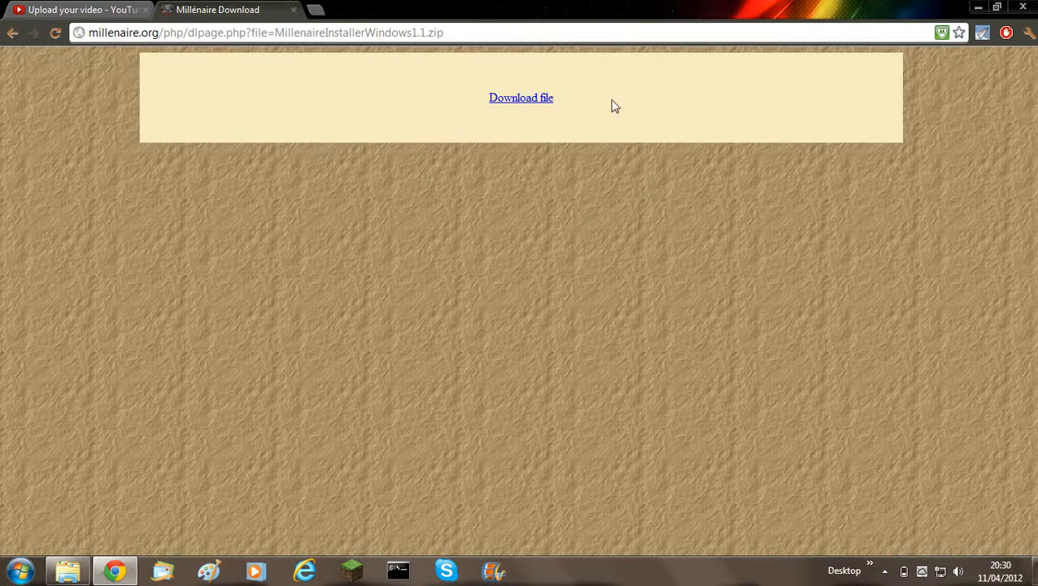
{"action": "left_click", "coordinate": [521, 98]}
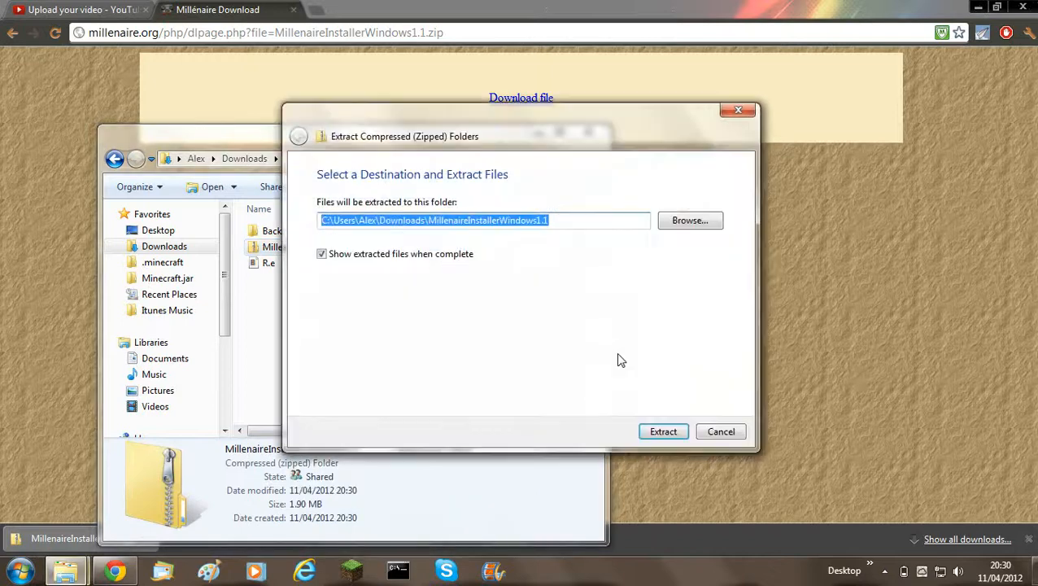
- Extract the installer zip into Downloads and launch the Millénaire Installer application from its folder
{"action": "left_click", "coordinate": [664, 431]}
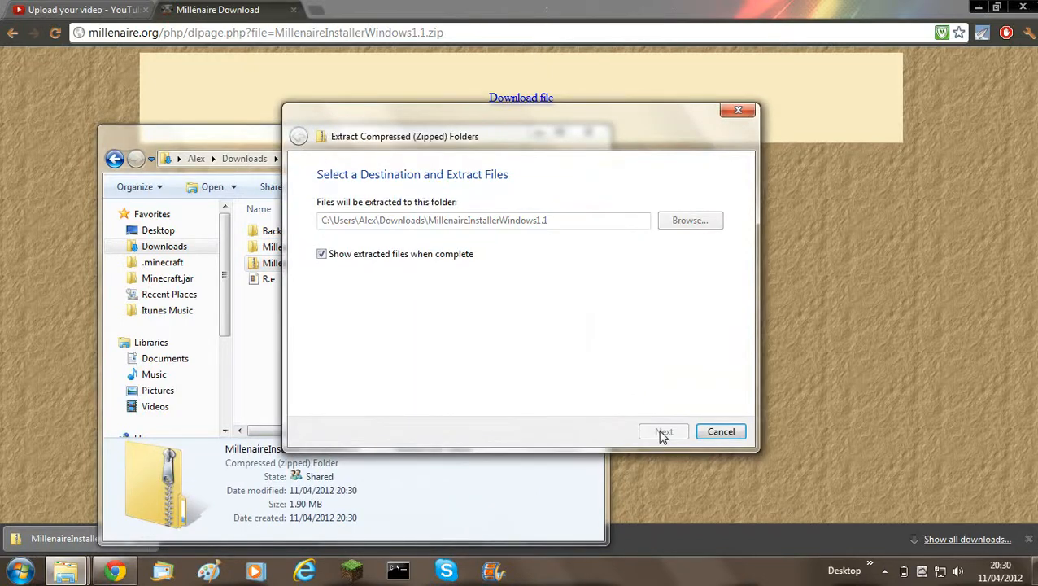
{"action": "left_click", "coordinate": [664, 432]}
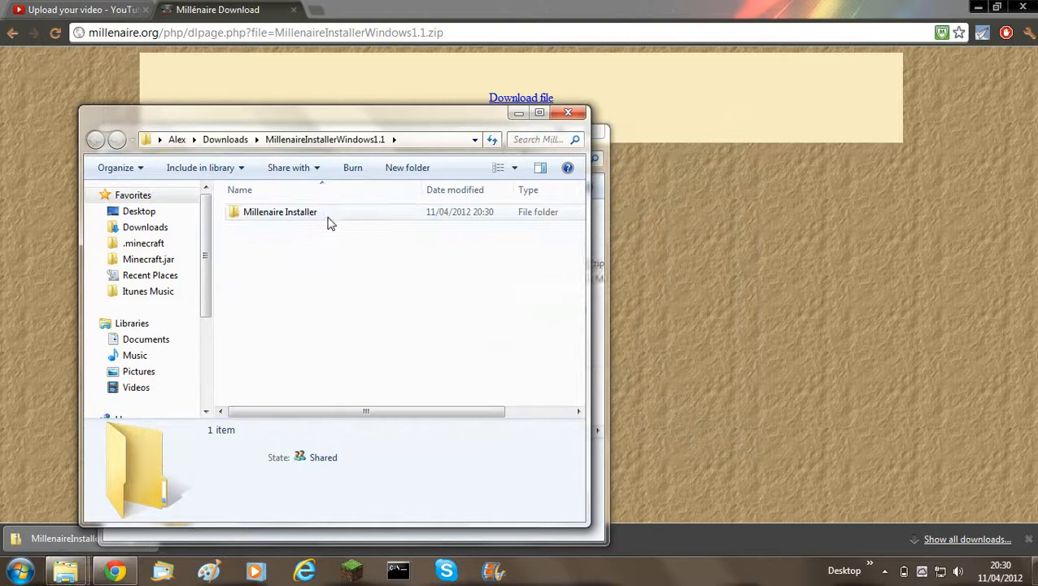
{"action": "double_click", "coordinate": [280, 211]}
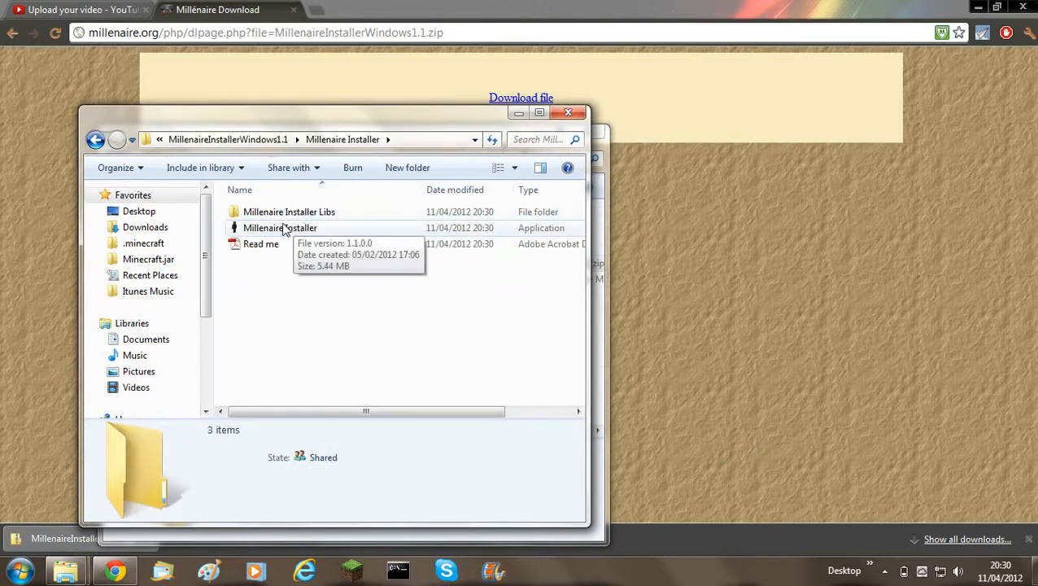
{"action": "left_click", "coordinate": [280, 227]}
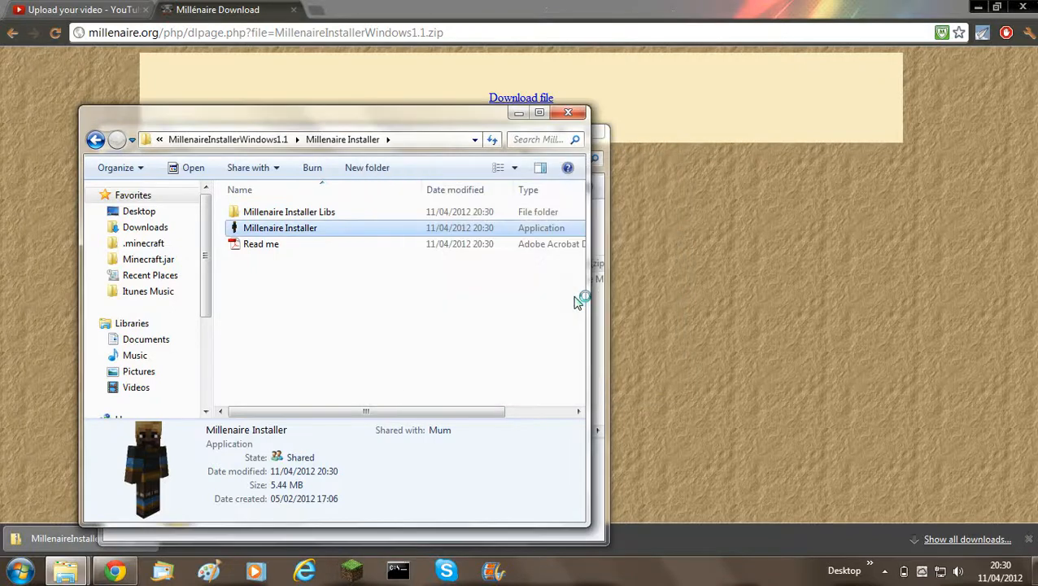
{"action": "double_click", "coordinate": [280, 228]}
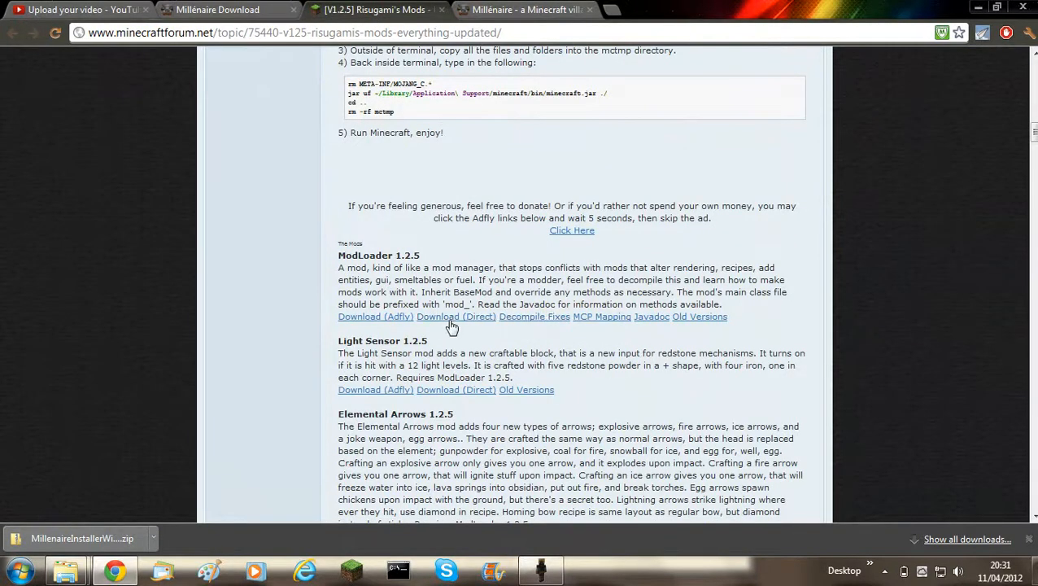
- Download ModLoader 1.2.5 directly from Risugami's Minecraft forum post
{"action": "left_click", "coordinate": [524, 10]}
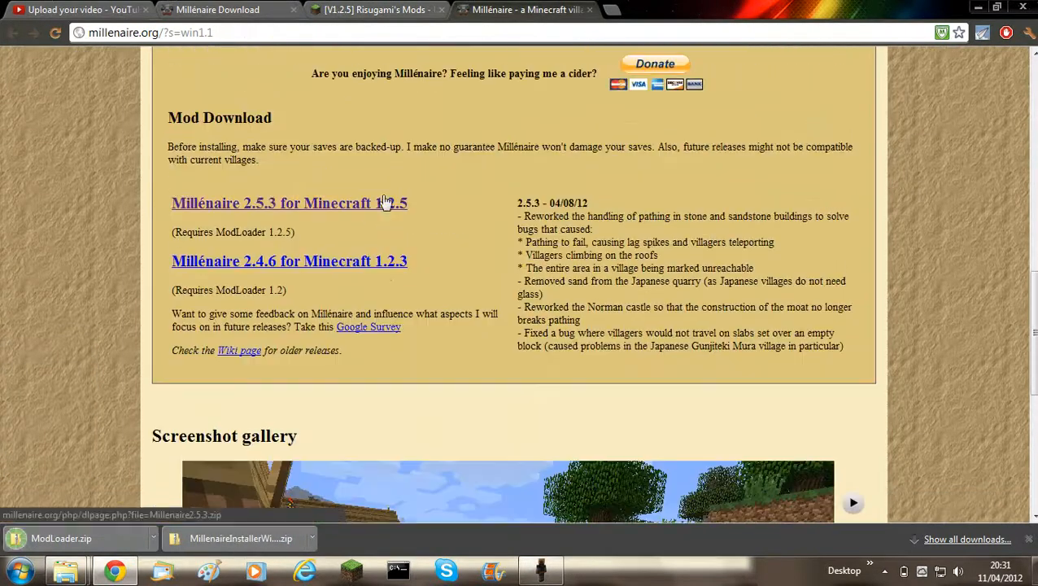
- Download the Millénaire 2.5.3 for Minecraft 1.2.5 zip after its countdown page
{"action": "left_click", "coordinate": [289, 202]}
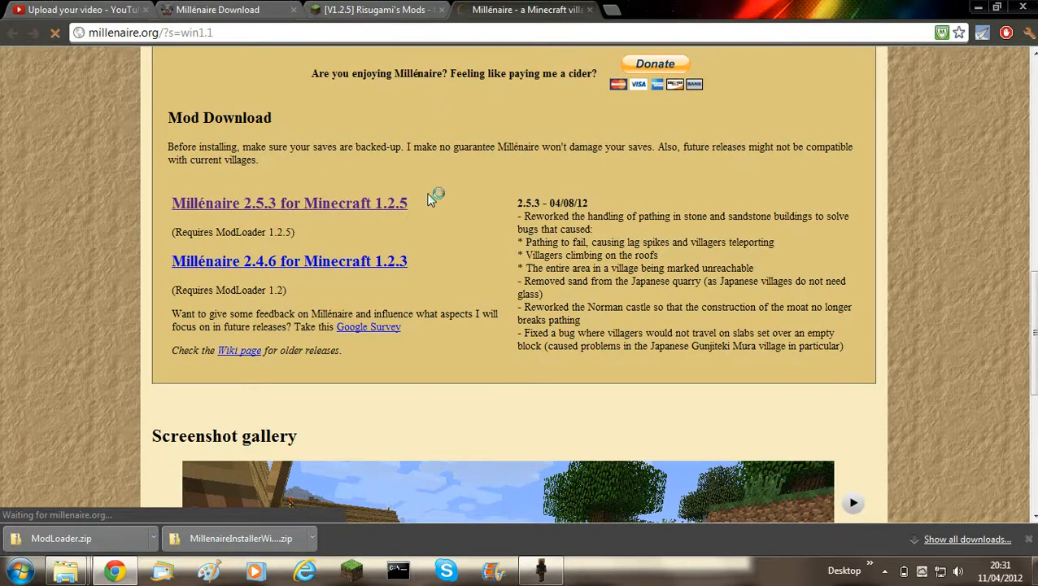
{"action": "left_click", "coordinate": [289, 202]}
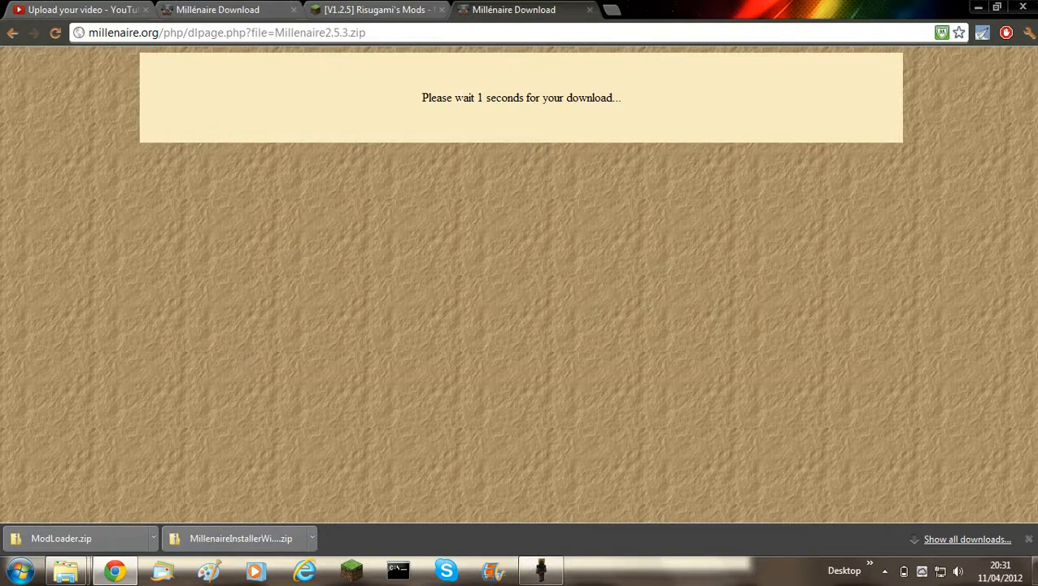
{"action": "left_click", "coordinate": [521, 98]}
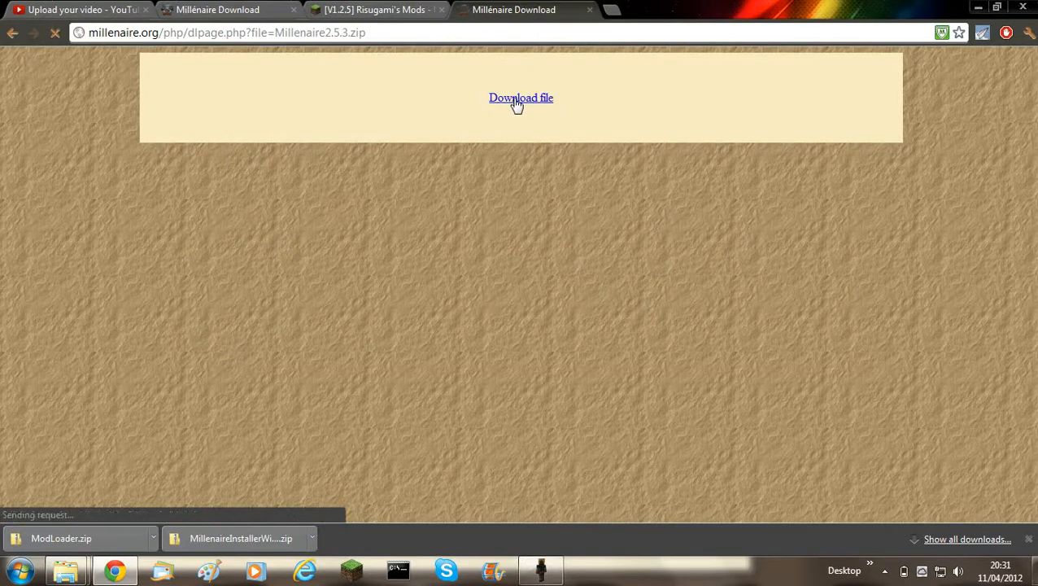
{"action": "left_click", "coordinate": [520, 97]}
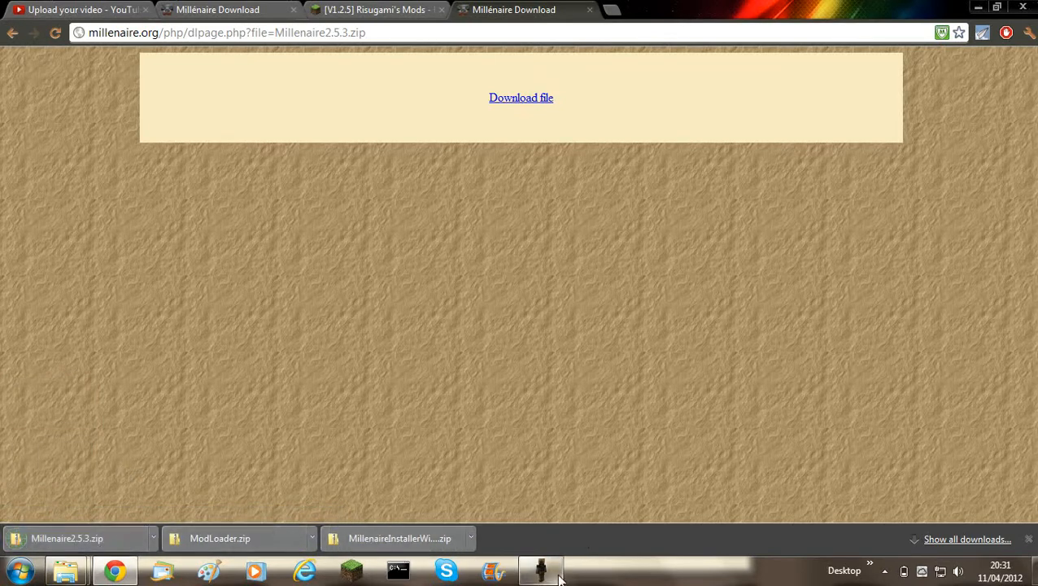
- Install ModLoader into the Minecraft folder from the Millénaire Installer's ModLoader section
{"action": "left_click", "coordinate": [540, 570]}
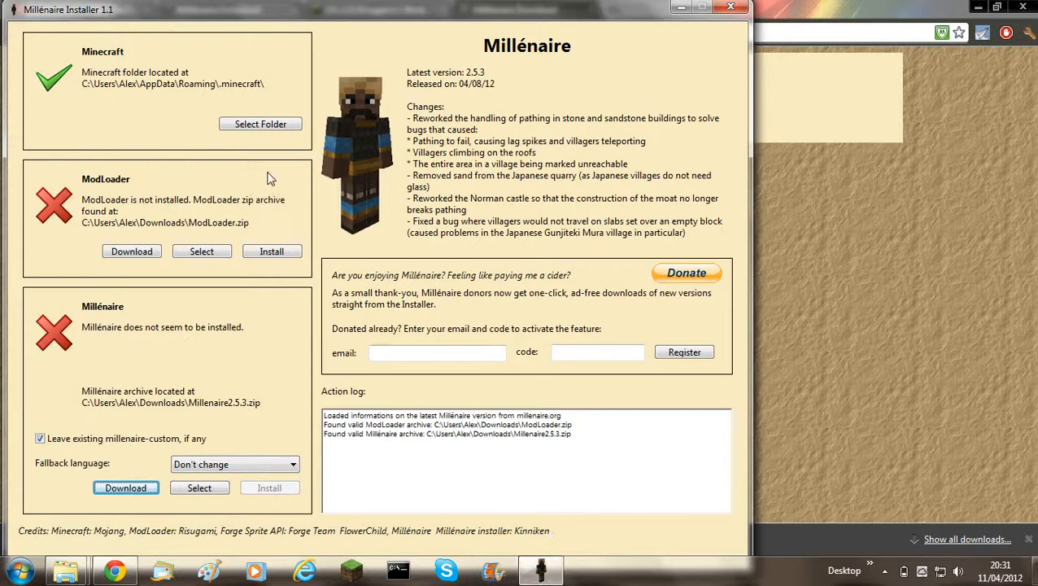
{"action": "left_click", "coordinate": [272, 250]}
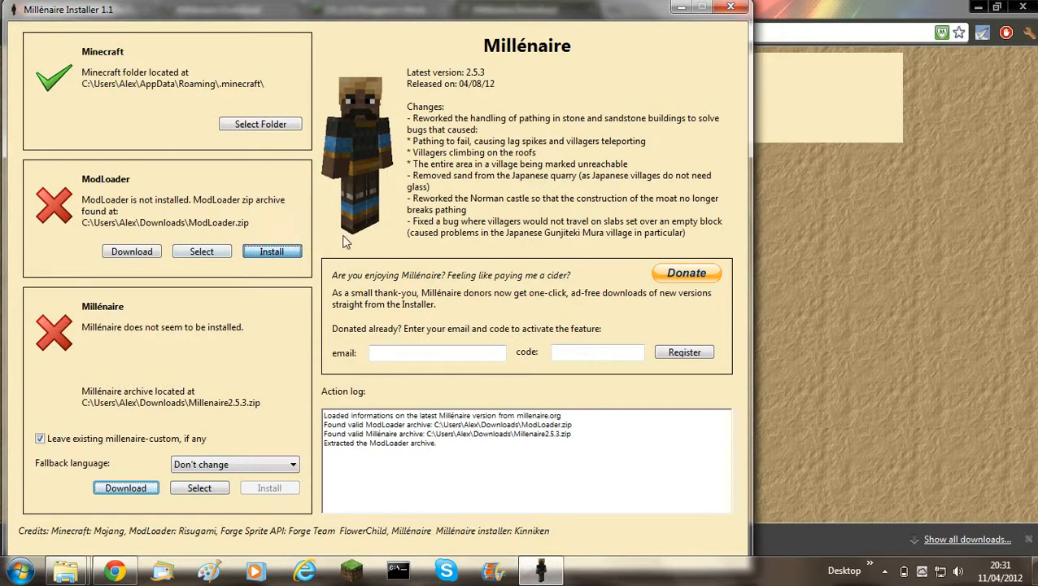
{"action": "mouse_move", "coordinate": [324, 453]}
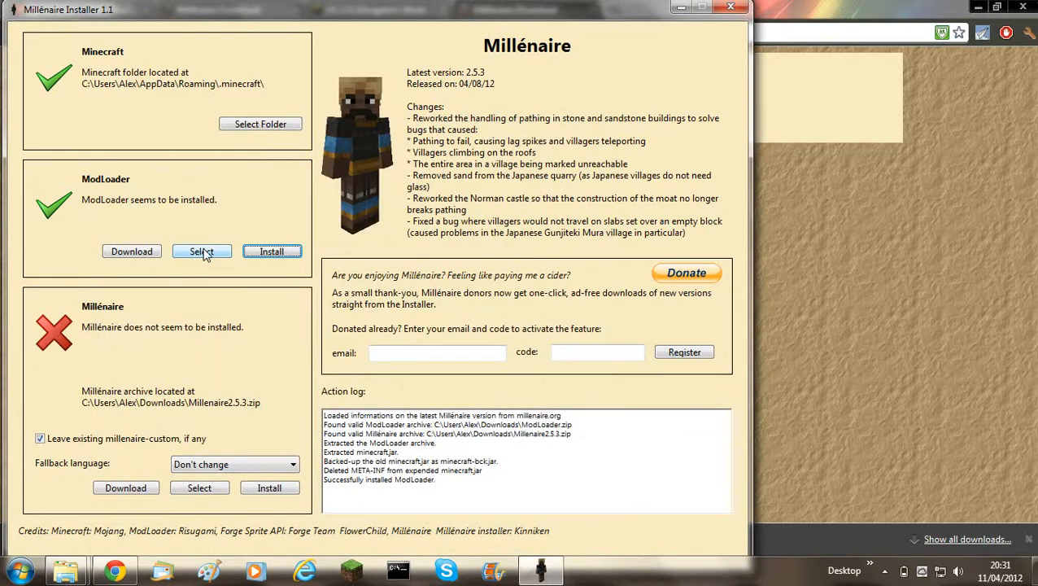
{"action": "mouse_move", "coordinate": [221, 397]}
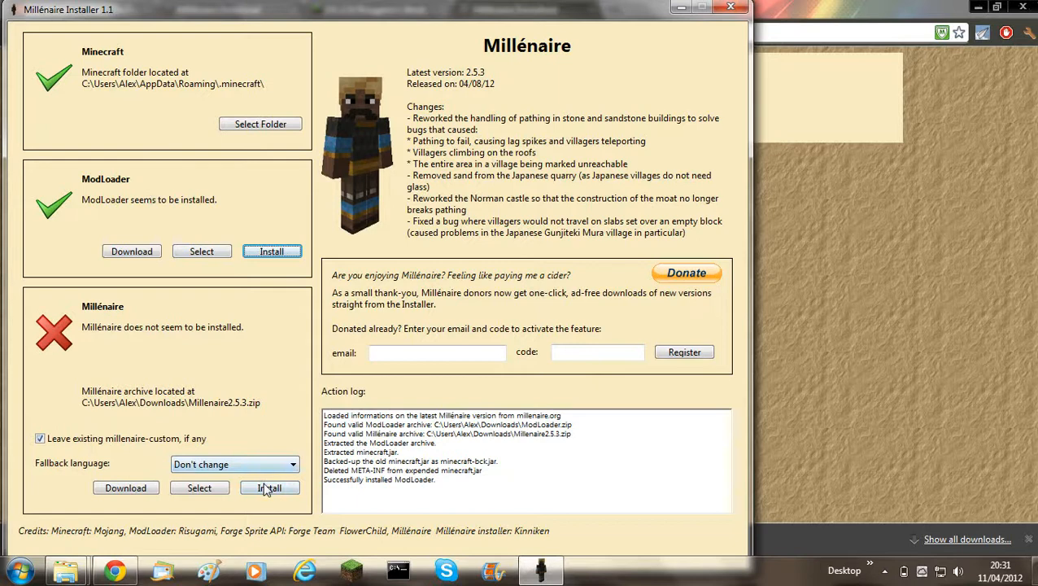
- Install Millénaire 2.5.3 into Minecraft and dismiss the Forge Sprite Extender success notice
{"action": "left_click", "coordinate": [270, 488]}
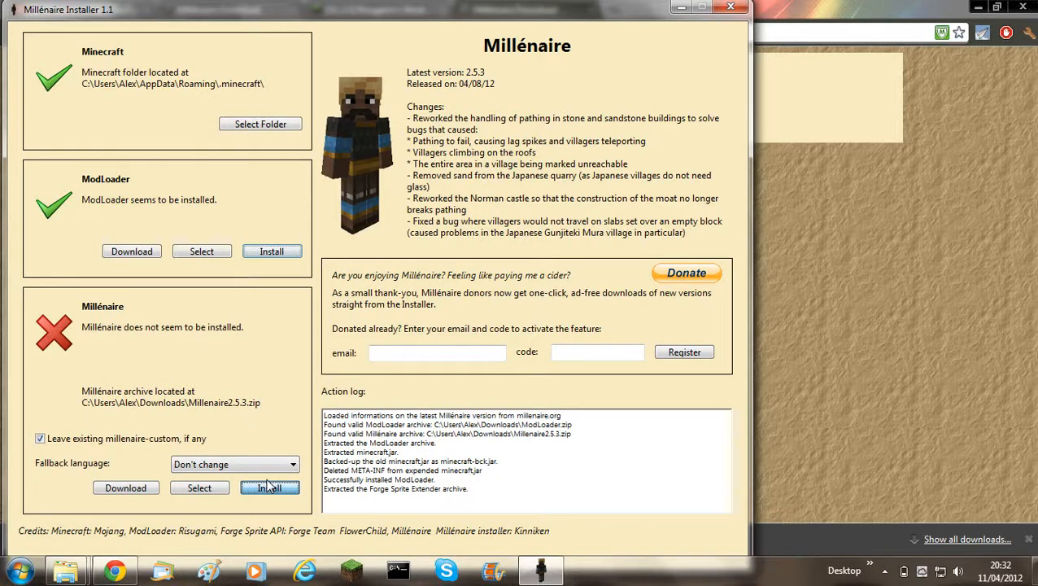
{"action": "left_click", "coordinate": [271, 488]}
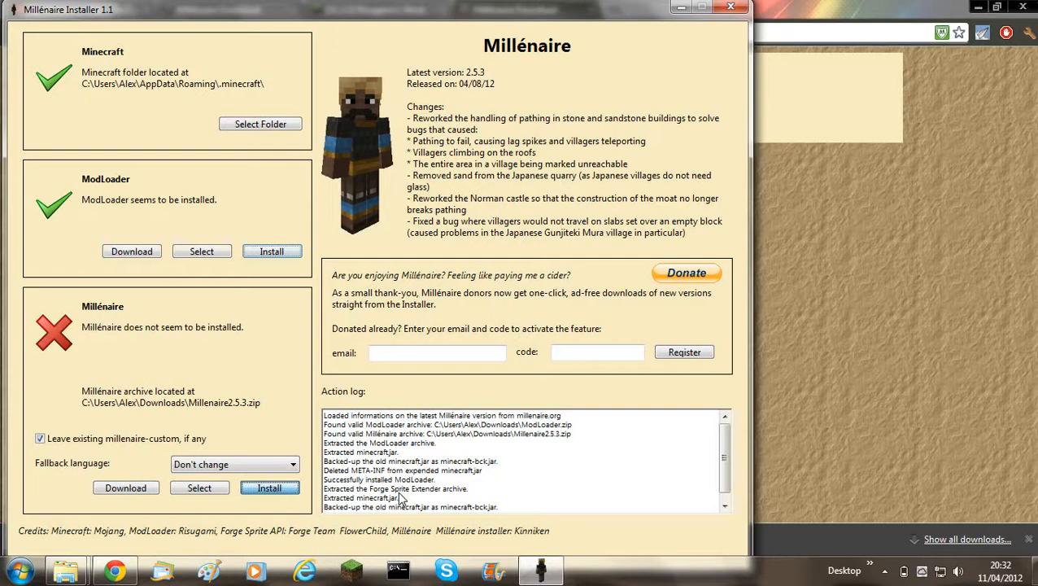
{"action": "left_click", "coordinate": [270, 488]}
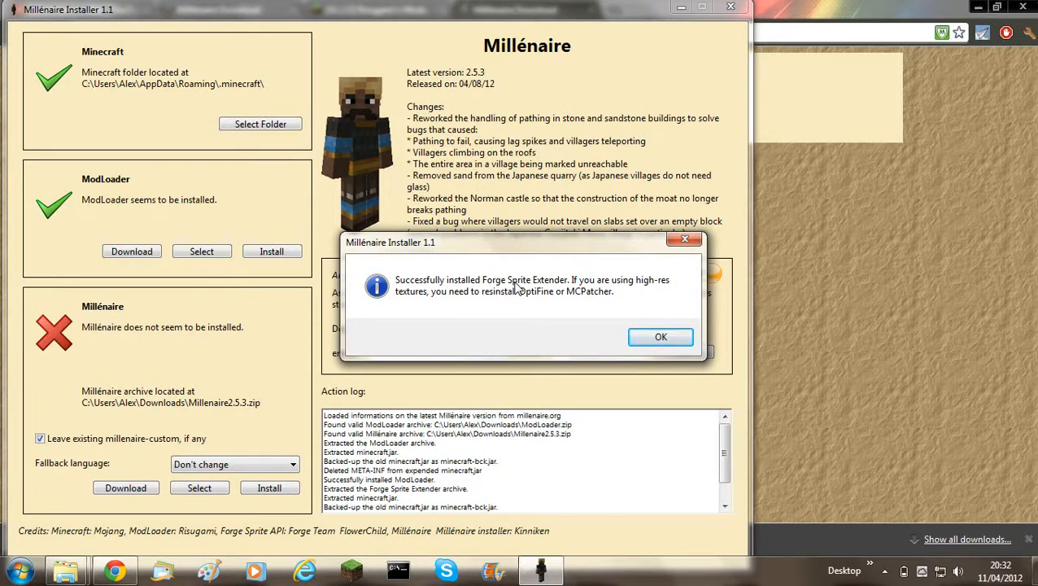
{"action": "mouse_move", "coordinate": [514, 296]}
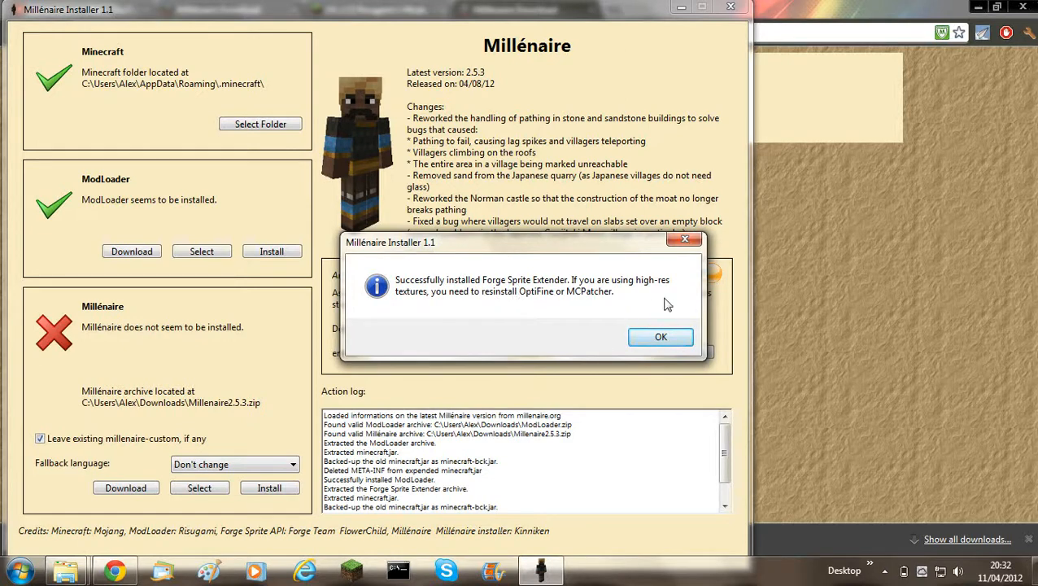
{"action": "left_click", "coordinate": [661, 337]}
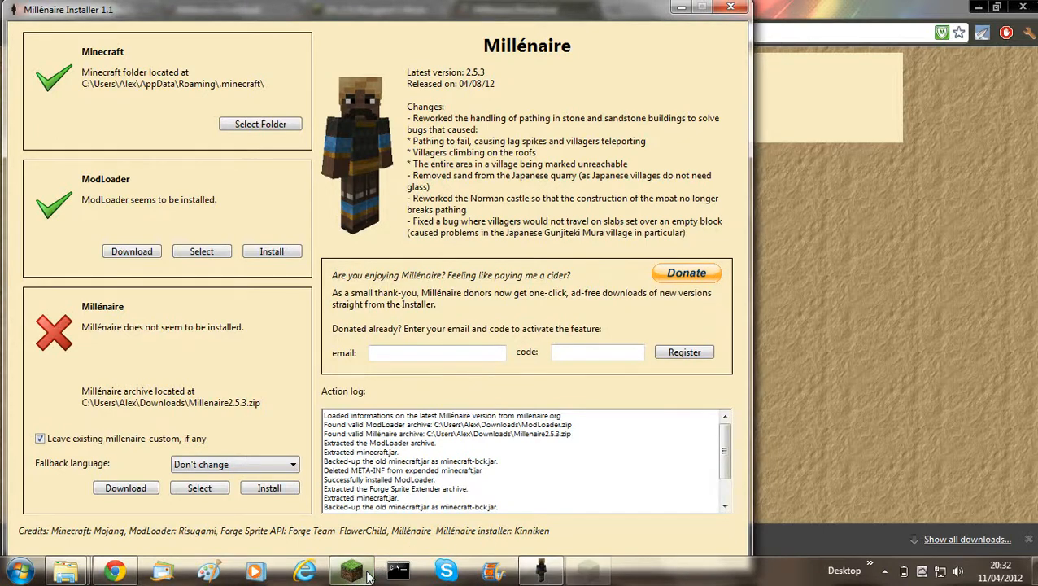
- Log in through the Minecraft launcher and start loading a singleplayer world in Minecraft 1.2.5
{"action": "left_click", "coordinate": [351, 570]}
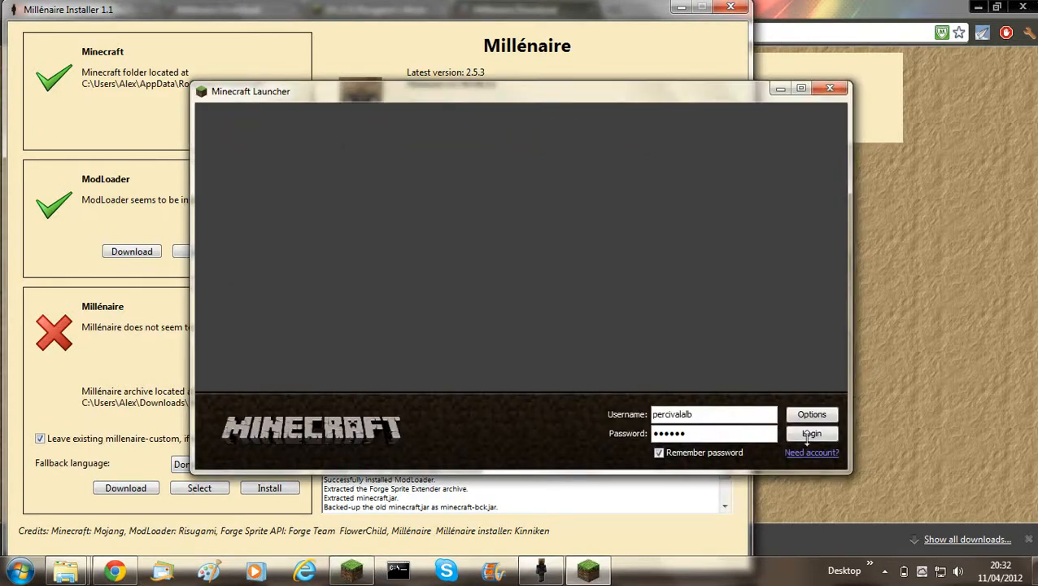
{"action": "left_click", "coordinate": [812, 433]}
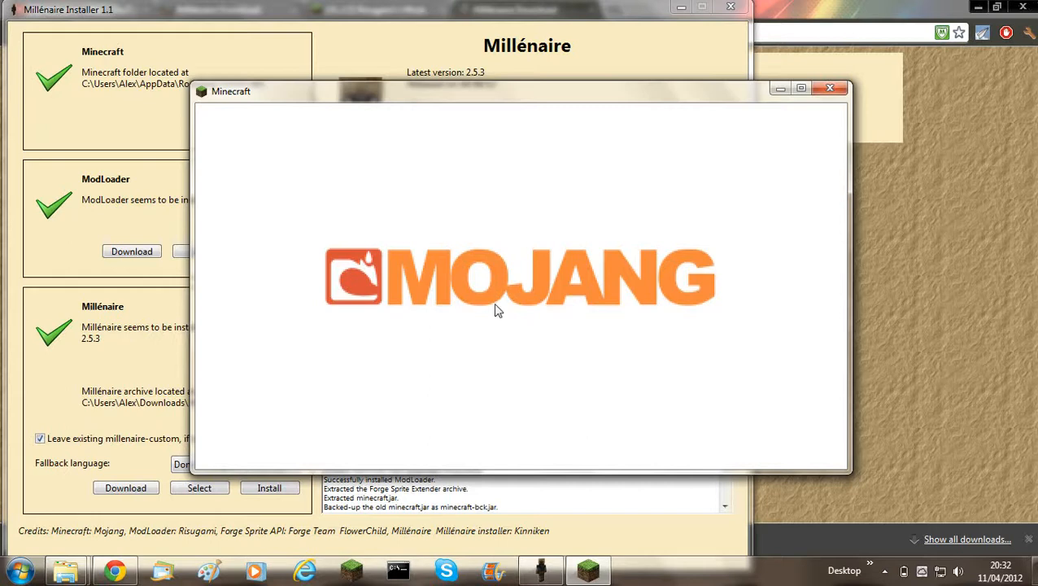
{"action": "mouse_move", "coordinate": [676, 326]}
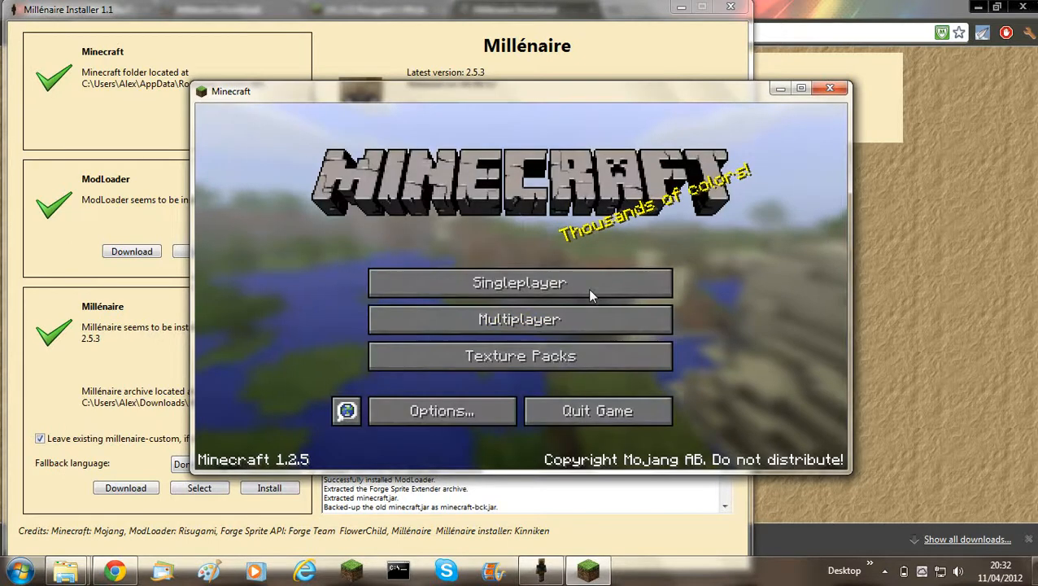
{"action": "left_click", "coordinate": [519, 283]}
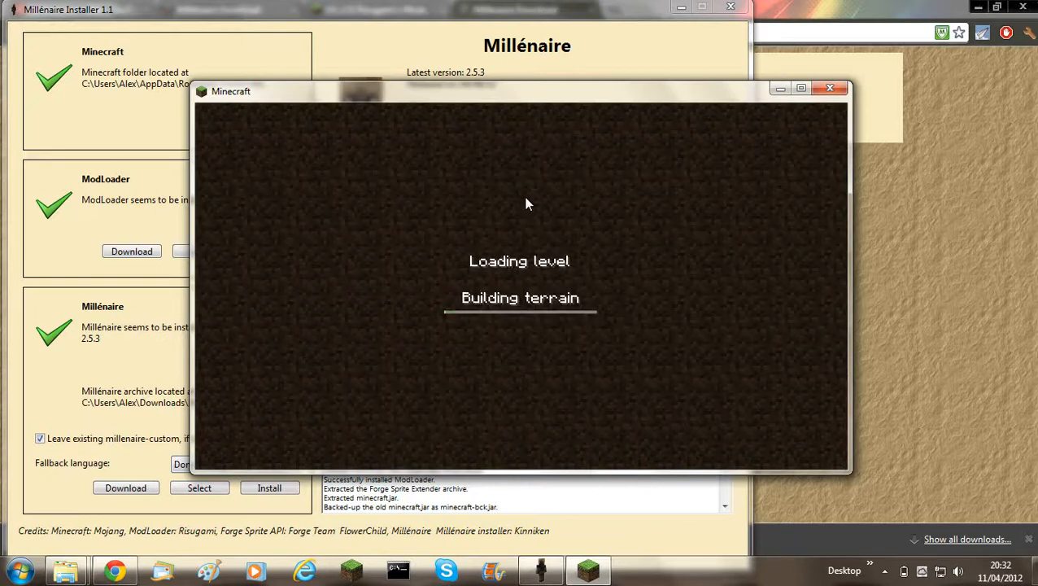